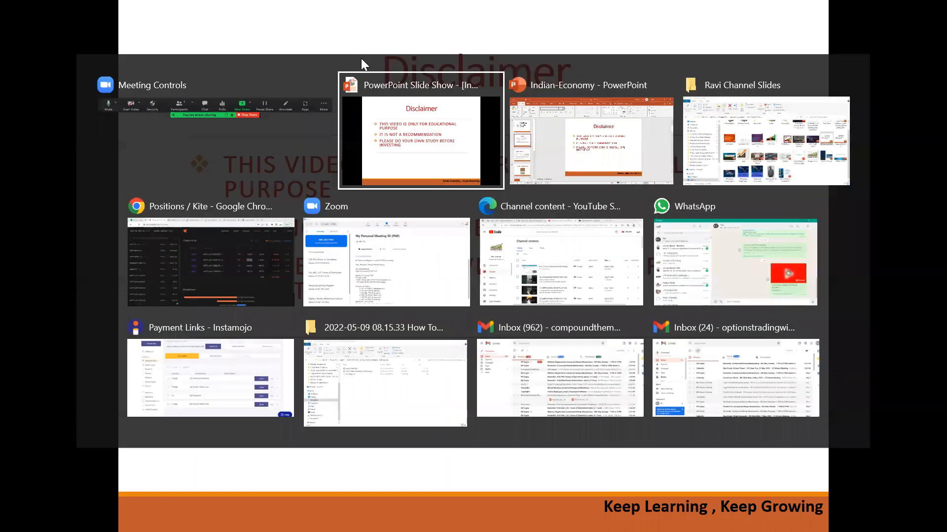
Step: Mark the NIFTY JUN 15500 PE position in the Kite positions list
click(209, 262)
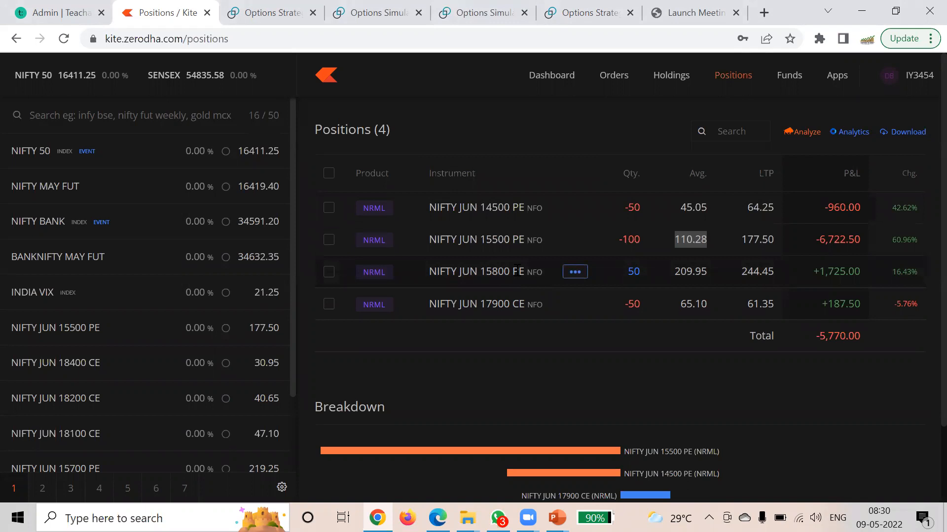
mouse_move(453, 160)
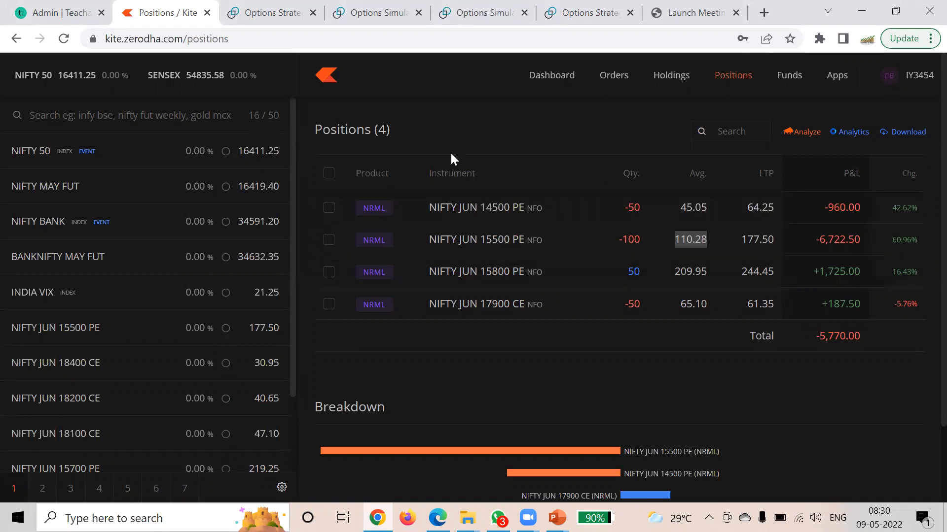
mouse_move(495, 272)
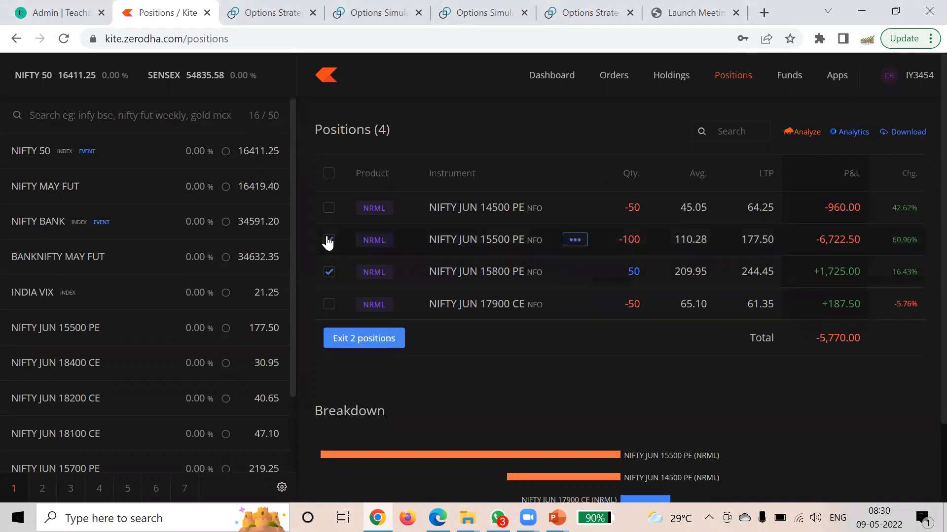
click(329, 240)
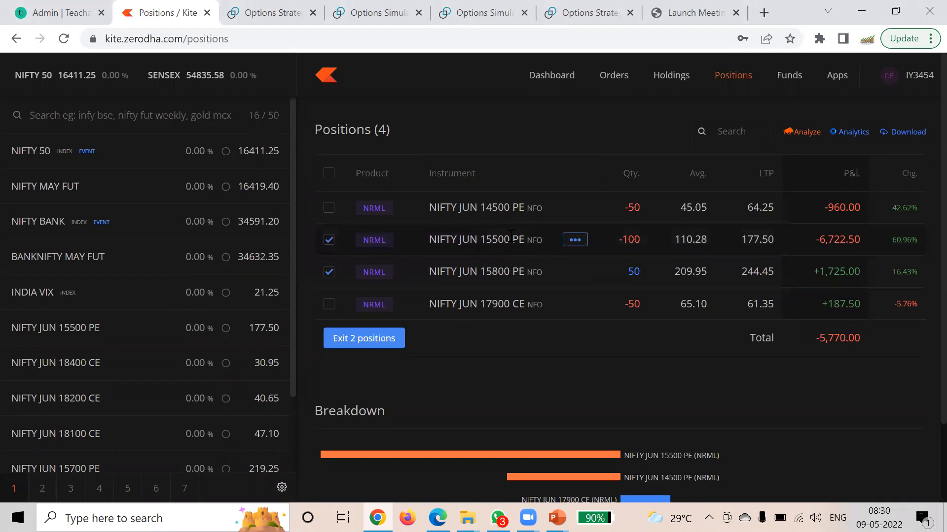
click(328, 240)
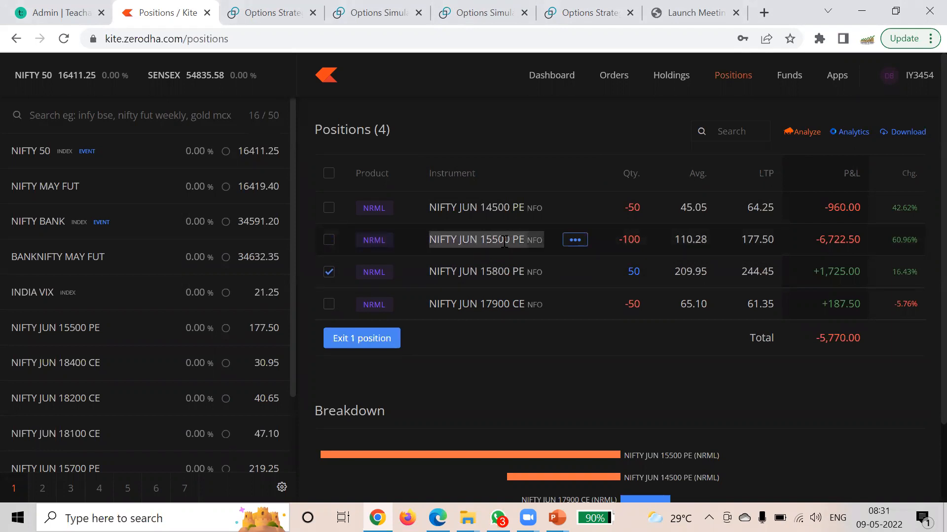
mouse_move(504, 279)
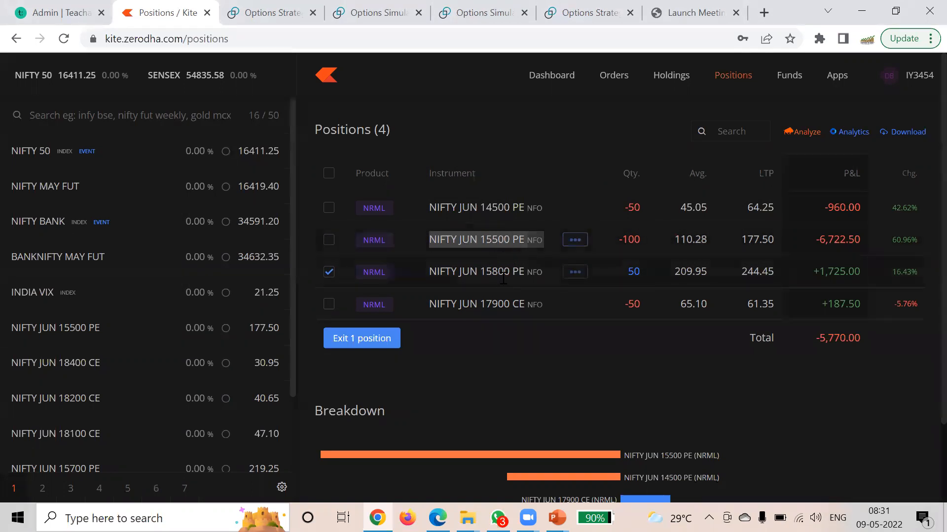
click(329, 240)
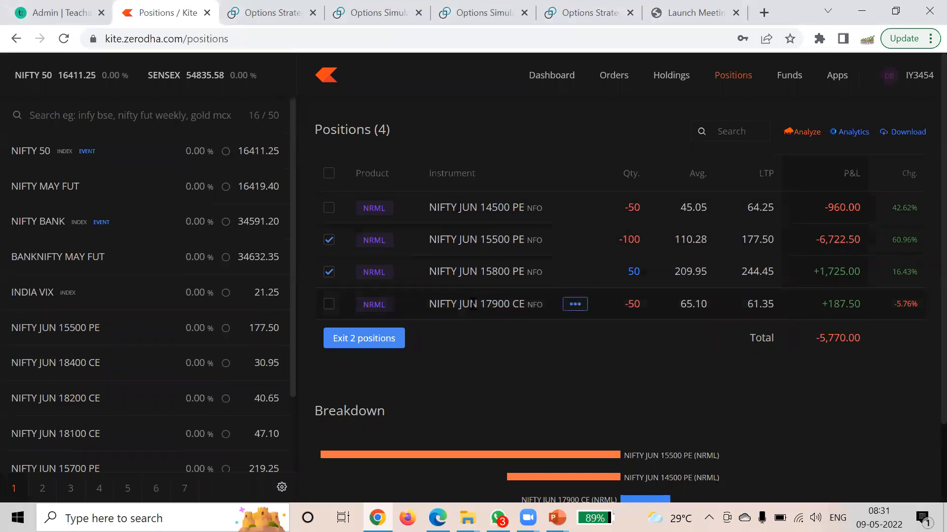
mouse_move(486, 207)
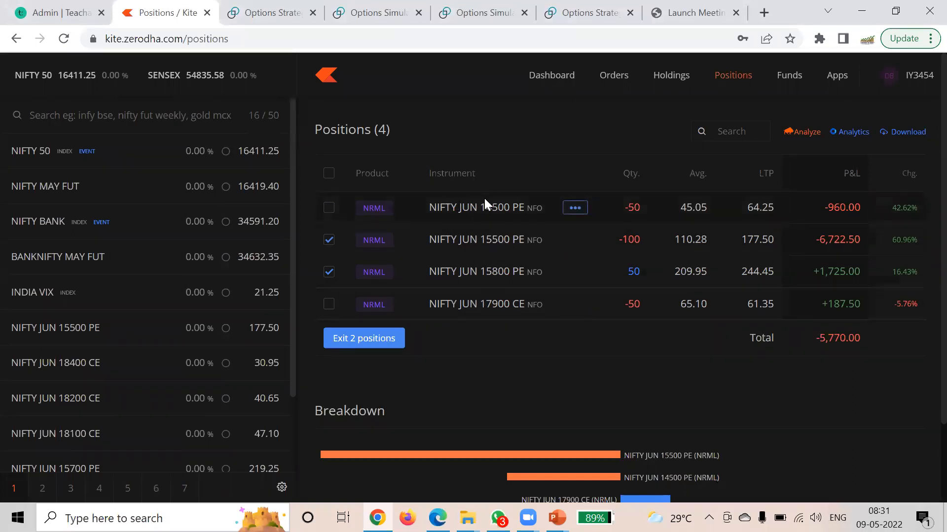
mouse_move(512, 256)
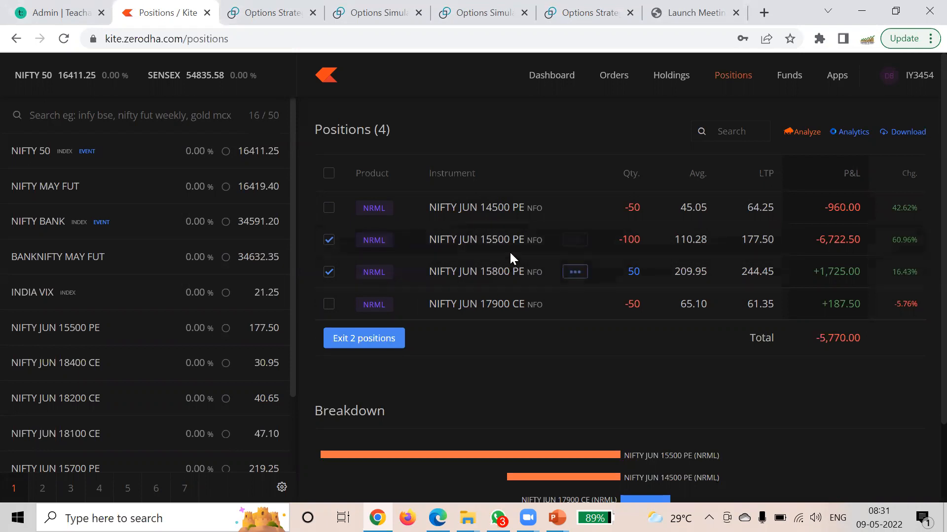
mouse_move(525, 257)
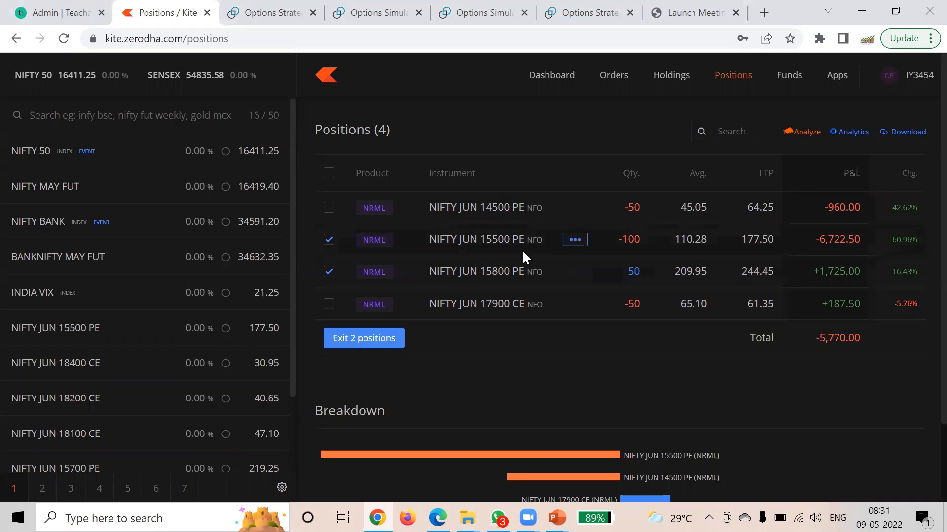
mouse_move(805, 136)
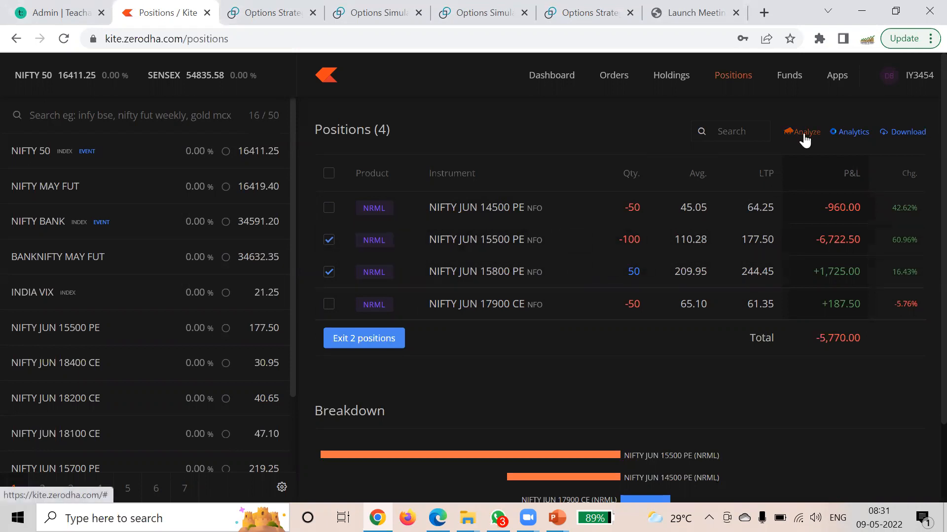
Step: Run Analyze on the selected puts and highlight the 15189.4 breakeven at expiry
click(804, 131)
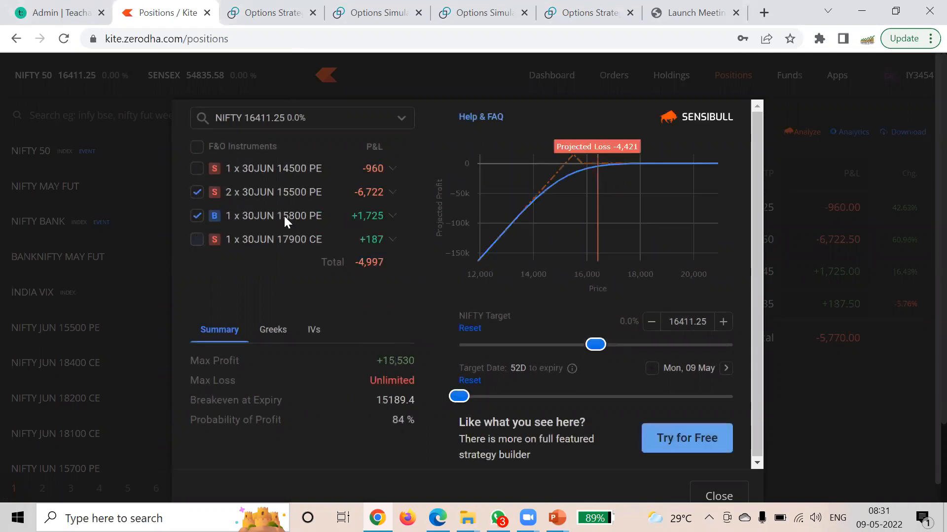
mouse_move(406, 486)
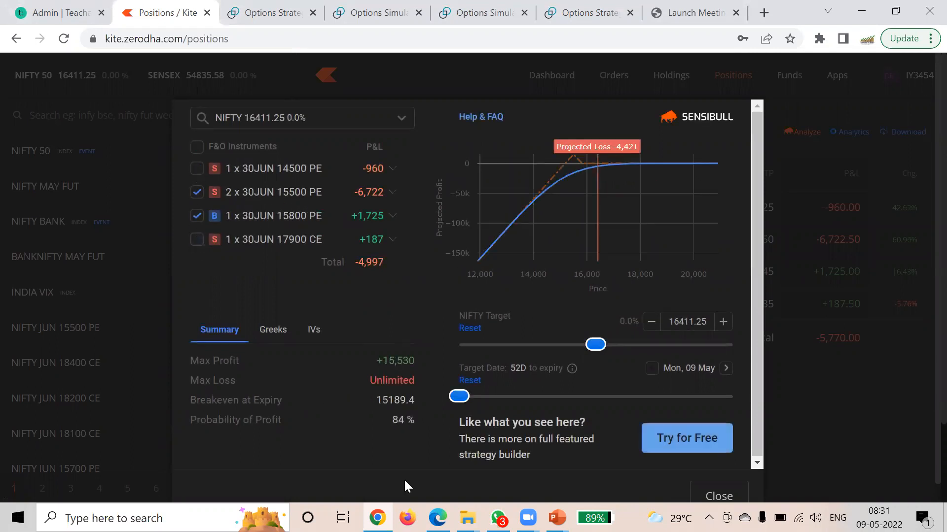
double_click(394, 399)
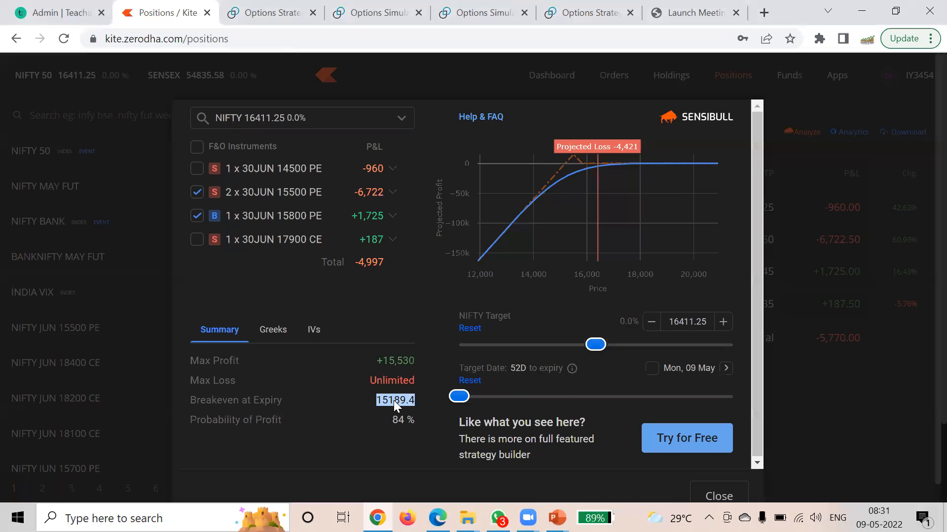
mouse_move(362, 318)
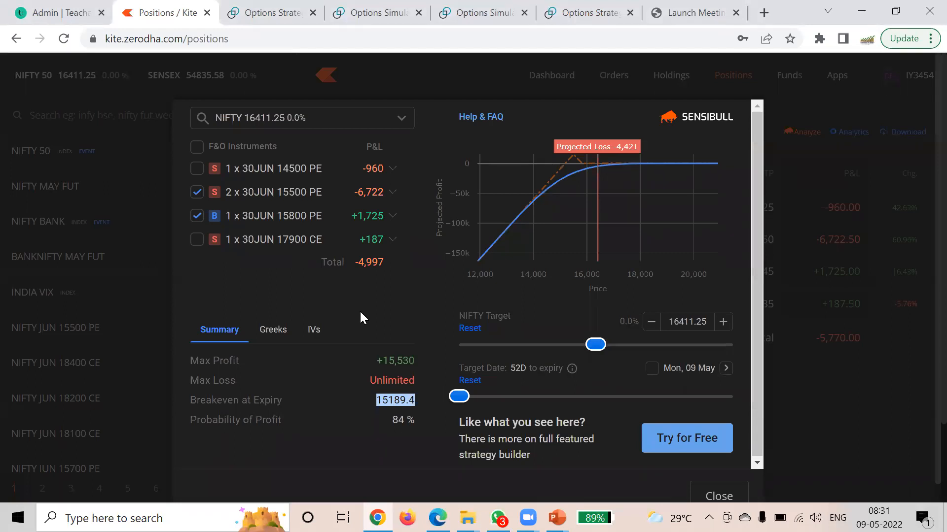
mouse_move(296, 199)
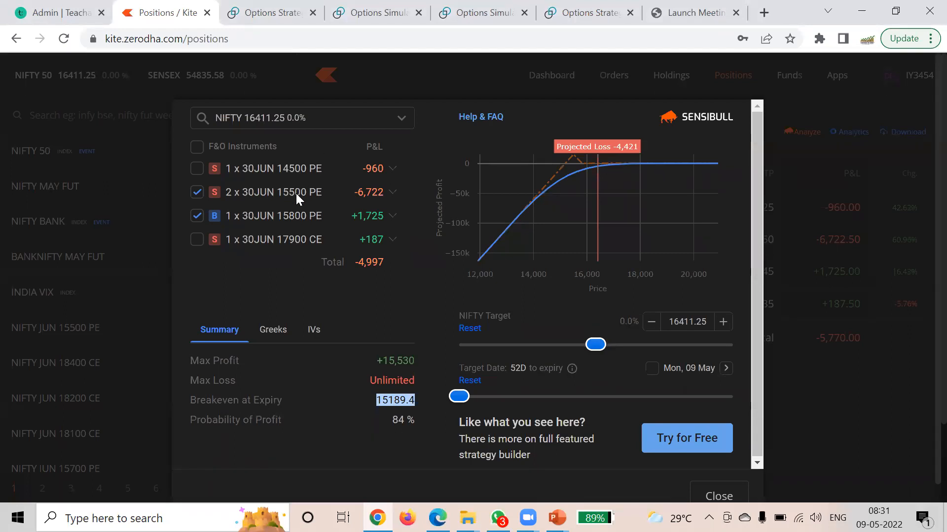
mouse_move(392, 401)
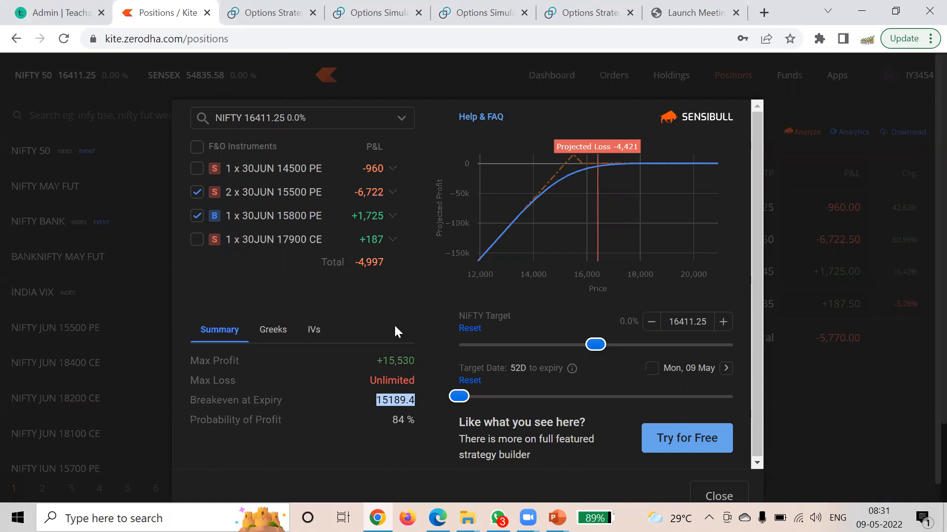
mouse_move(429, 234)
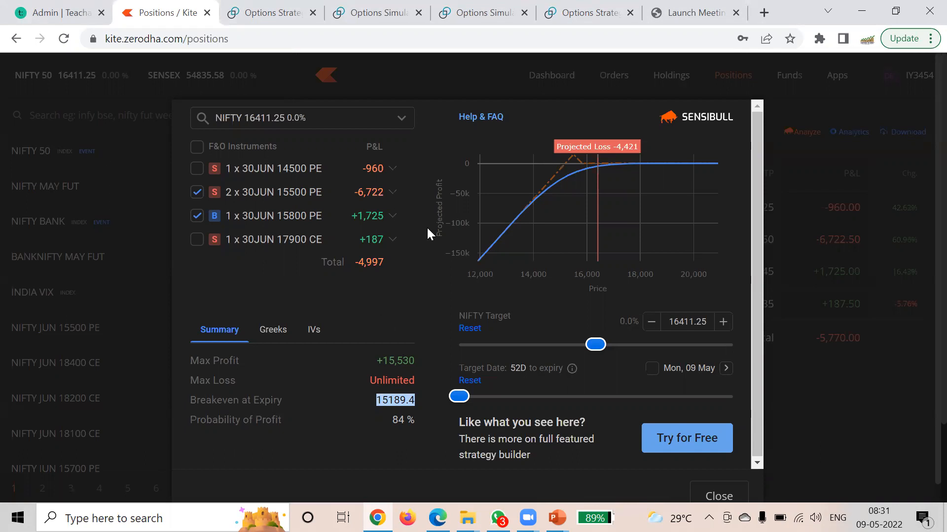
mouse_move(572, 162)
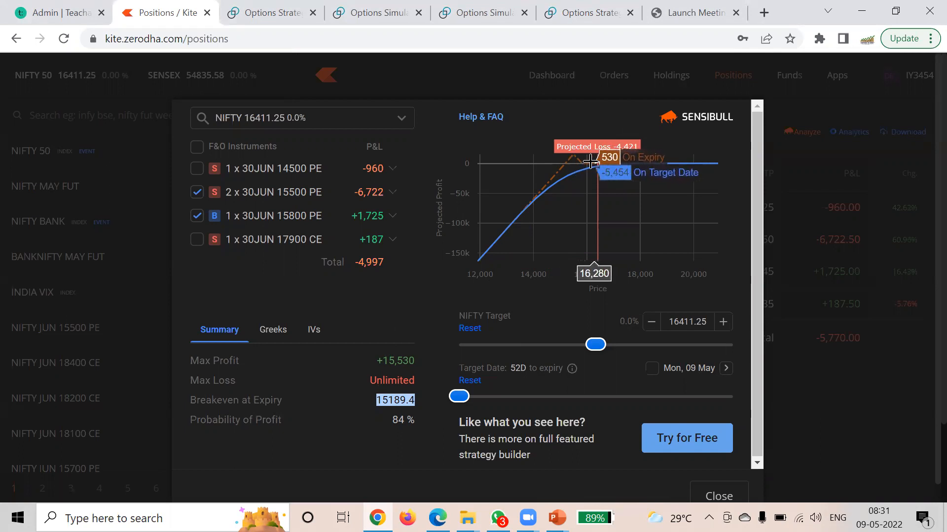
mouse_move(394, 398)
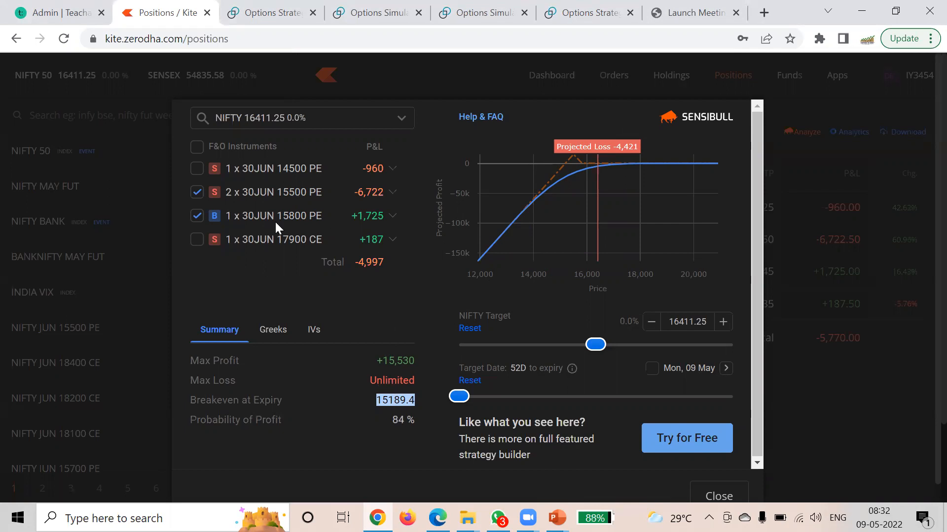
mouse_move(375, 317)
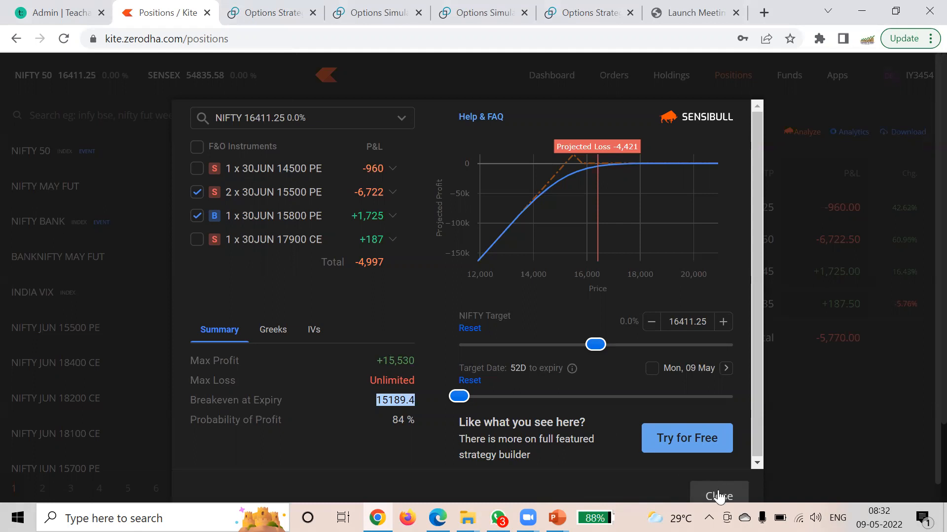
Step: Close the Sensibull overlay, untick the 15800 PE, and move to Opstra
click(718, 496)
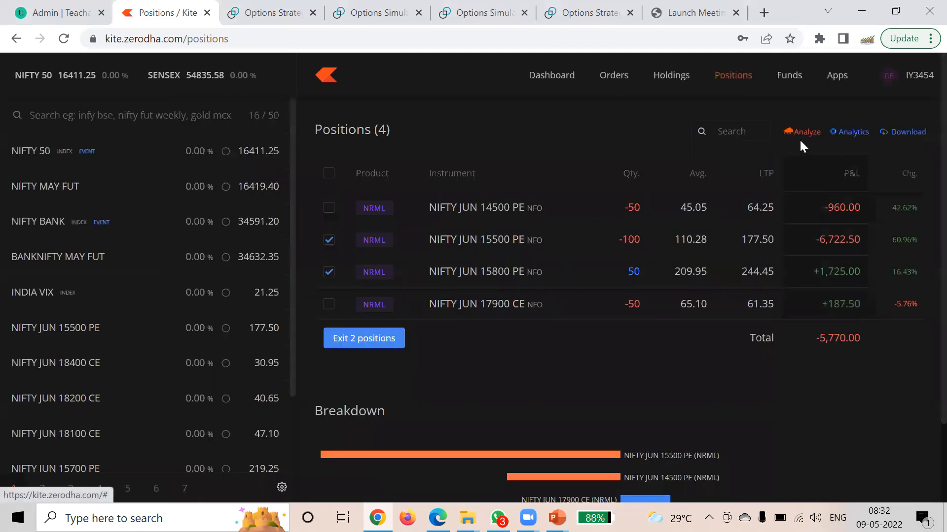
mouse_move(799, 138)
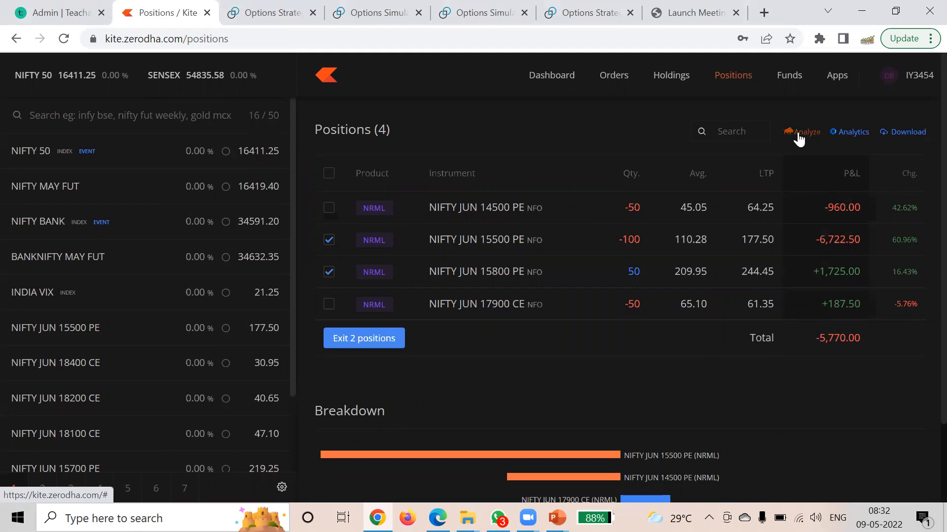
mouse_move(374, 99)
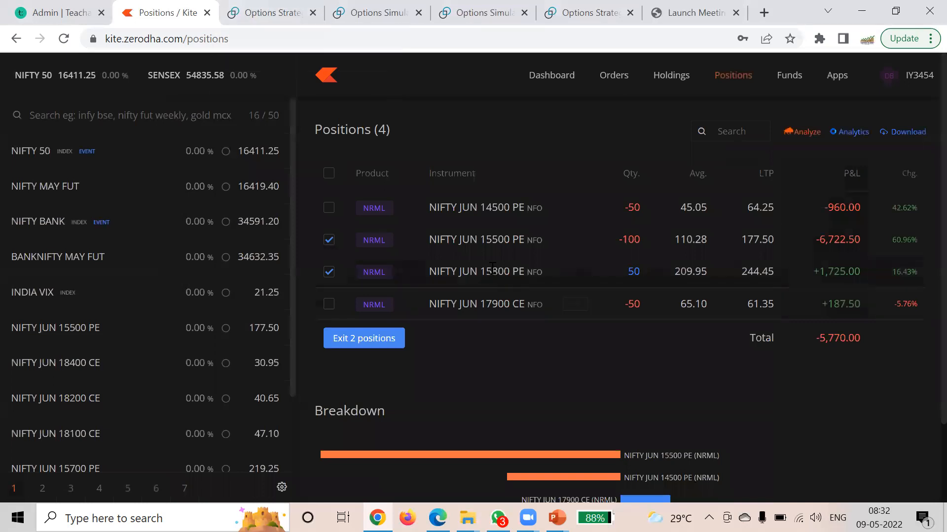
click(329, 272)
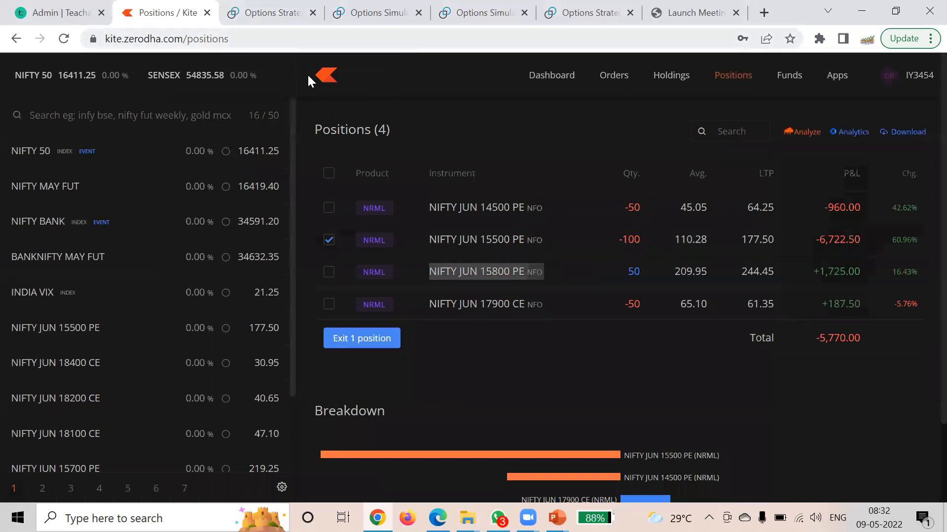
click(270, 12)
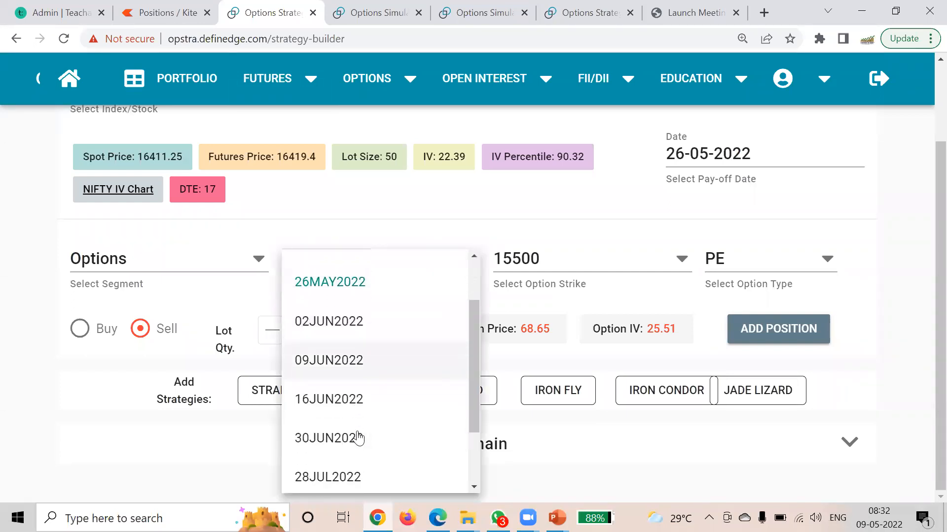
Step: Set the leg to buy NIFTY 30JUN2022 15800 PE in the strategy builder
click(329, 438)
text(15800)
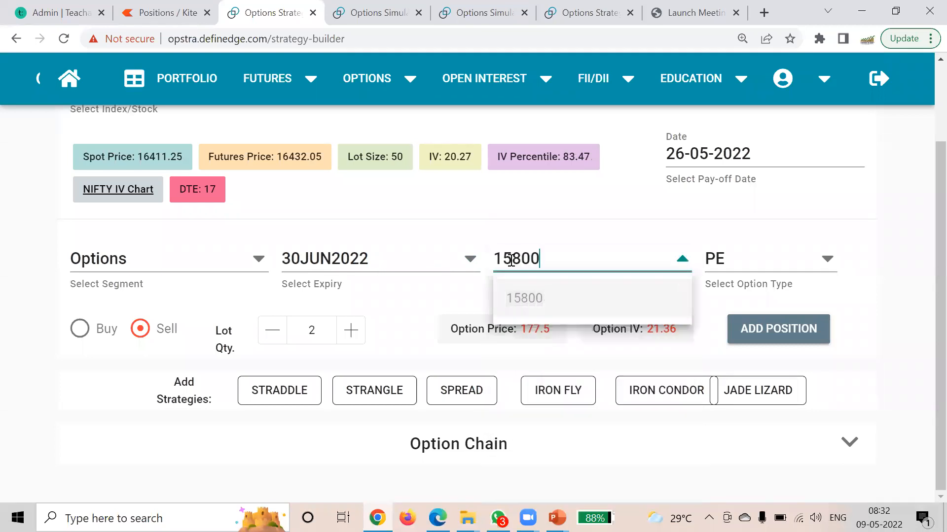
click(524, 298)
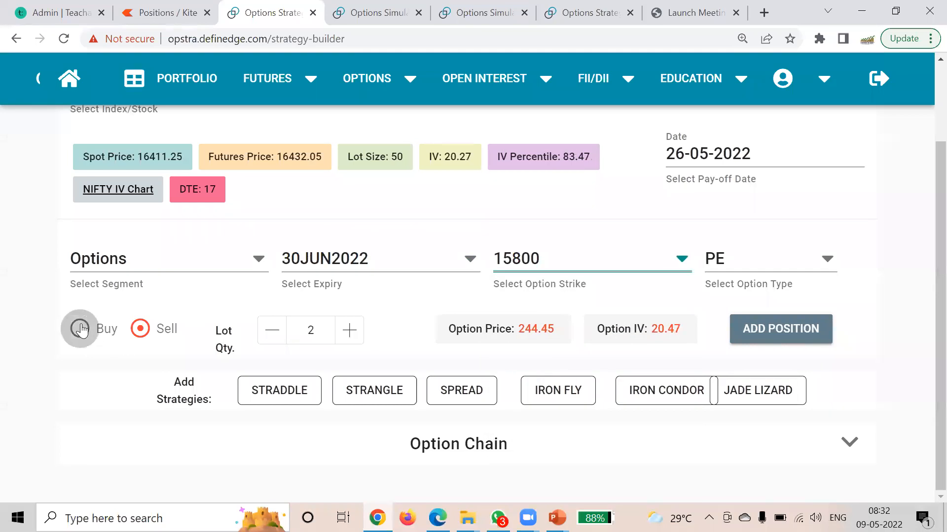
click(79, 328)
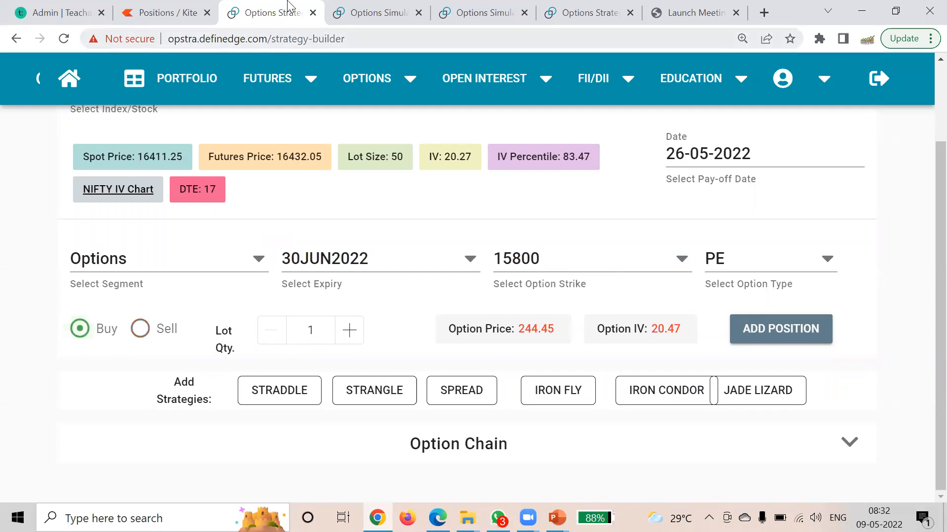
click(163, 12)
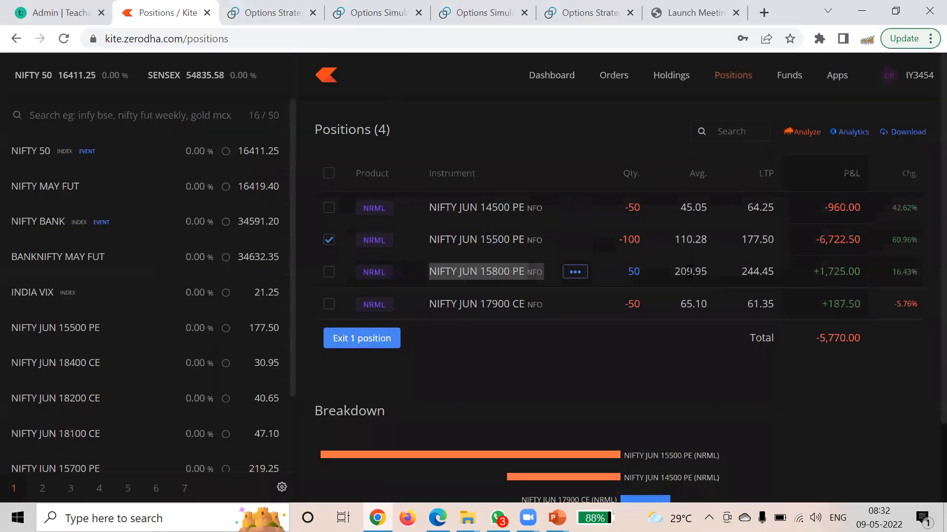
click(271, 12)
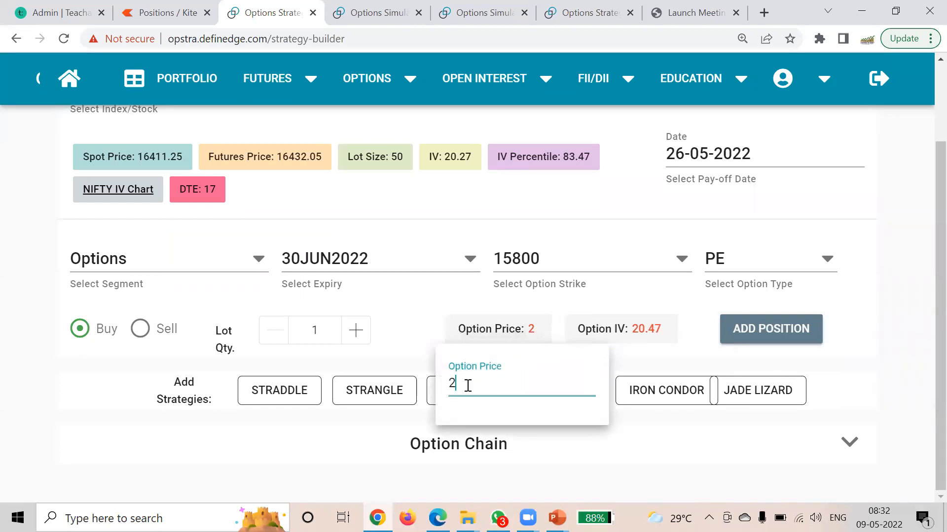
Step: Enter 209.95 as the 15800 PE entry price, then return to Kite positions
text(09.)
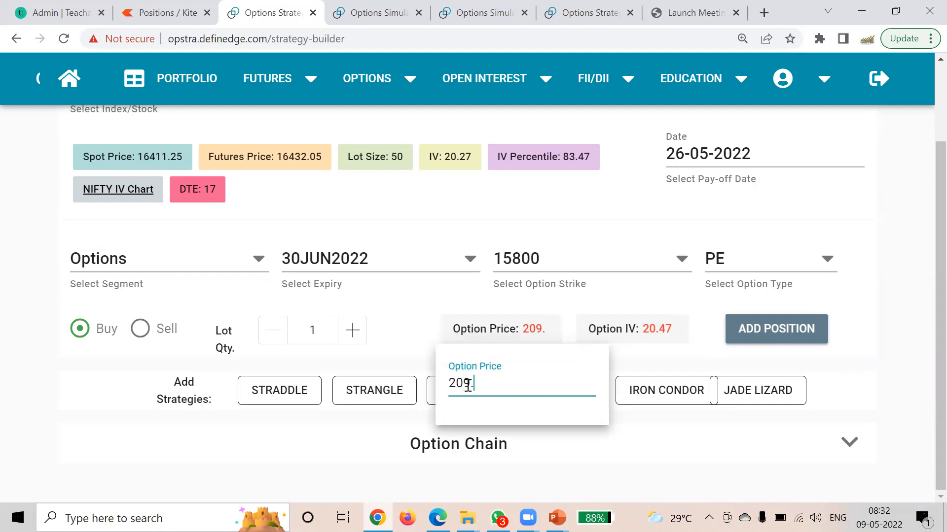
text(95)
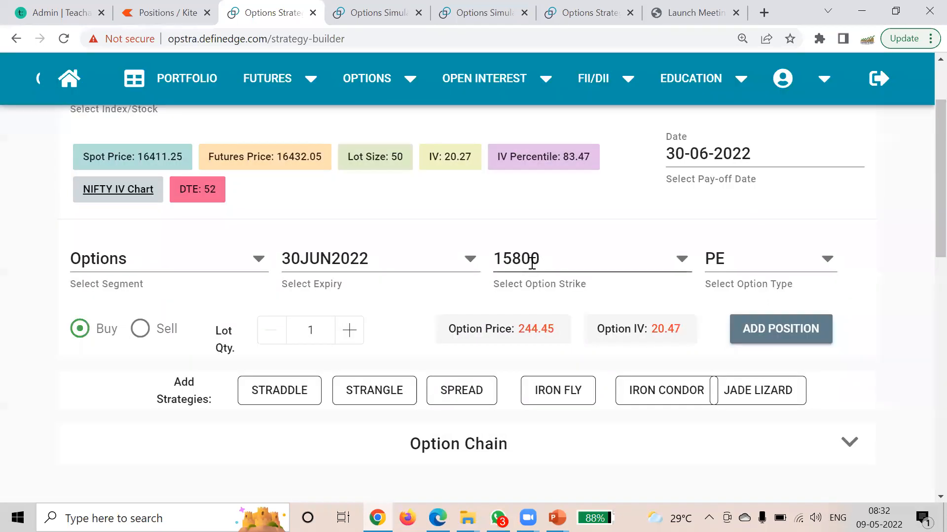
click(165, 12)
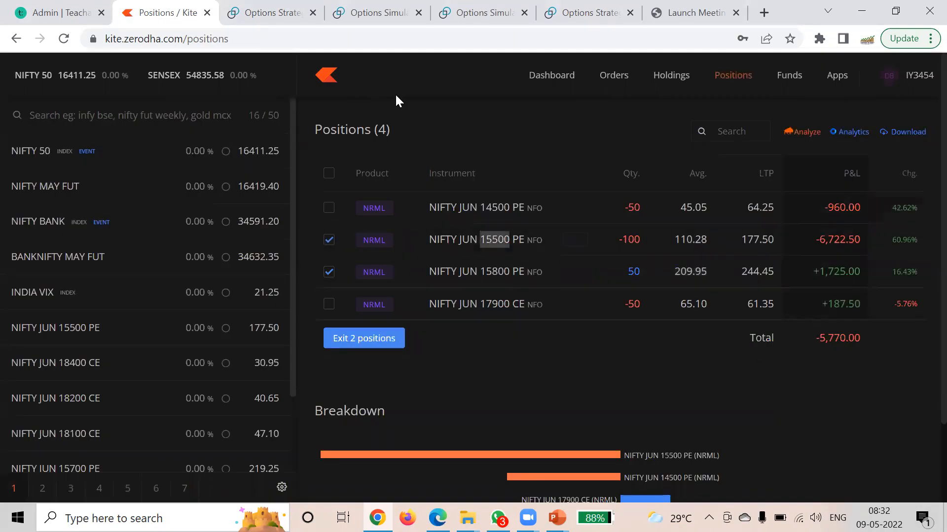
mouse_move(574, 304)
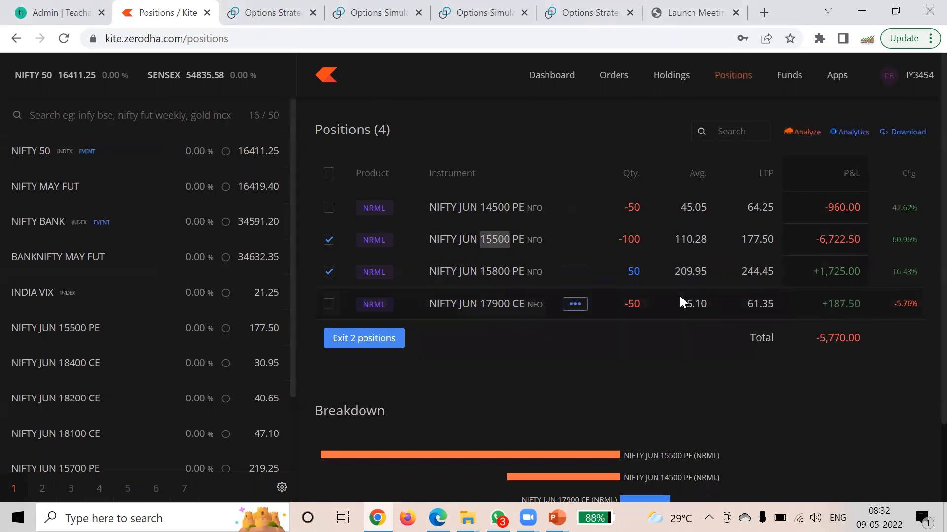
Step: Untick the NIFTY JUN 15500 PE in Kite and go back to Opstra
click(329, 239)
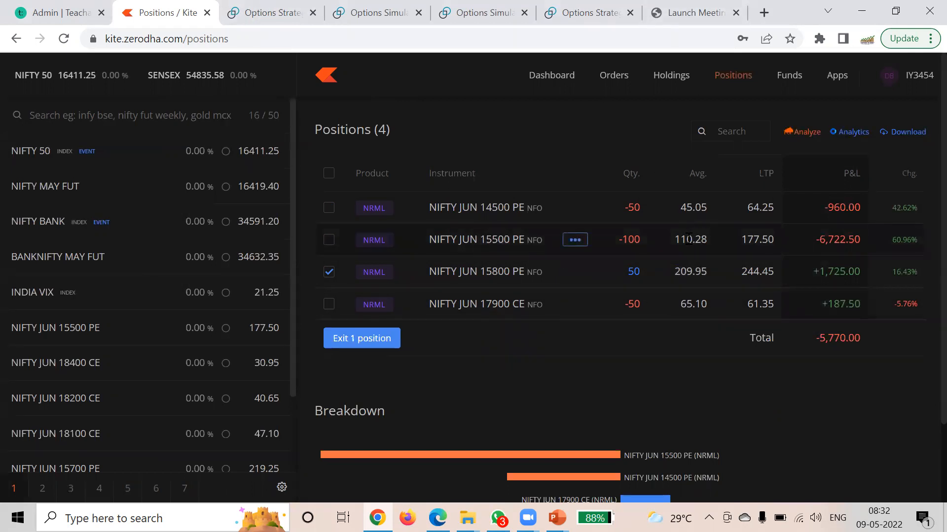
mouse_move(272, 9)
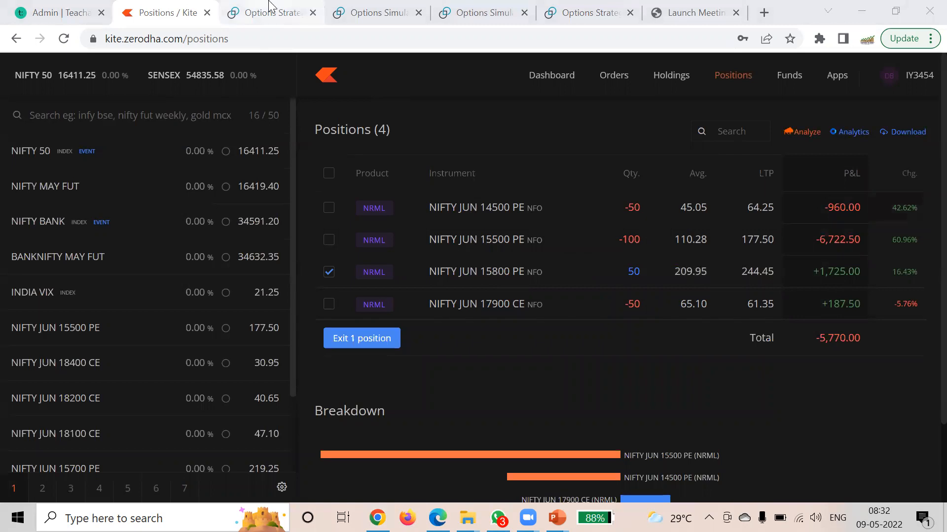
click(268, 12)
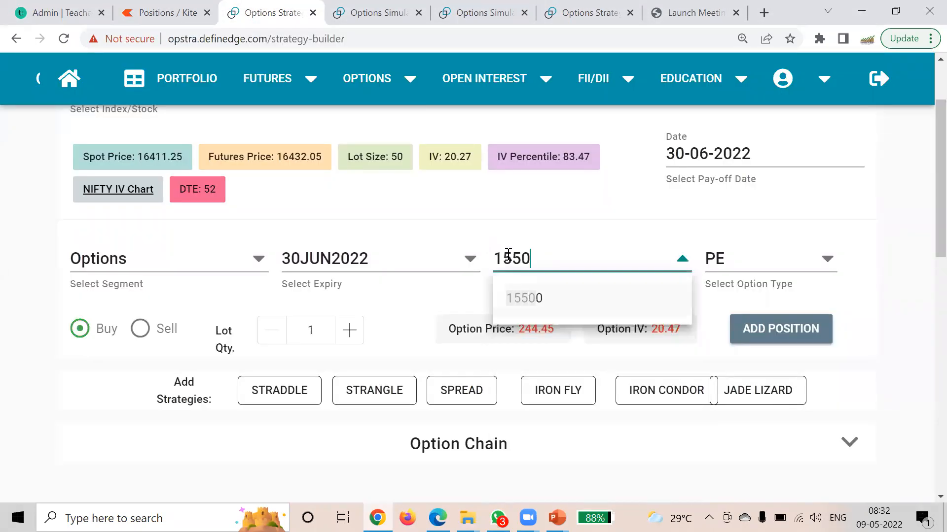
Step: Add a sell leg of 2 lots 30JUN2022 15500 PE at 110.28 to the strategy
click(524, 298)
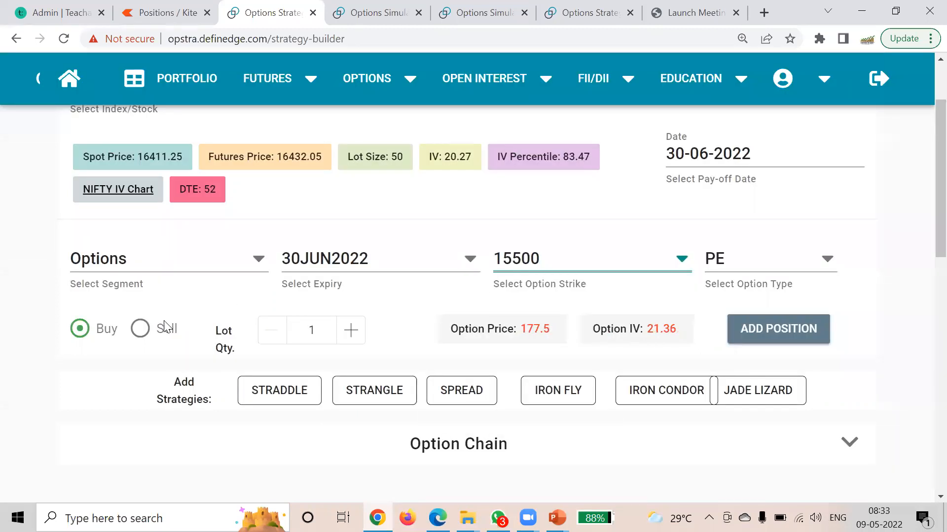
click(139, 328)
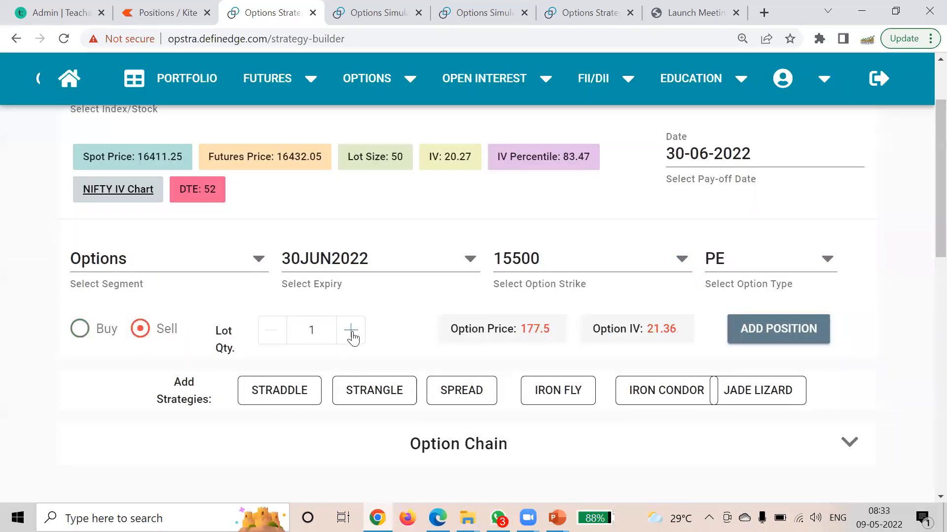
click(350, 330)
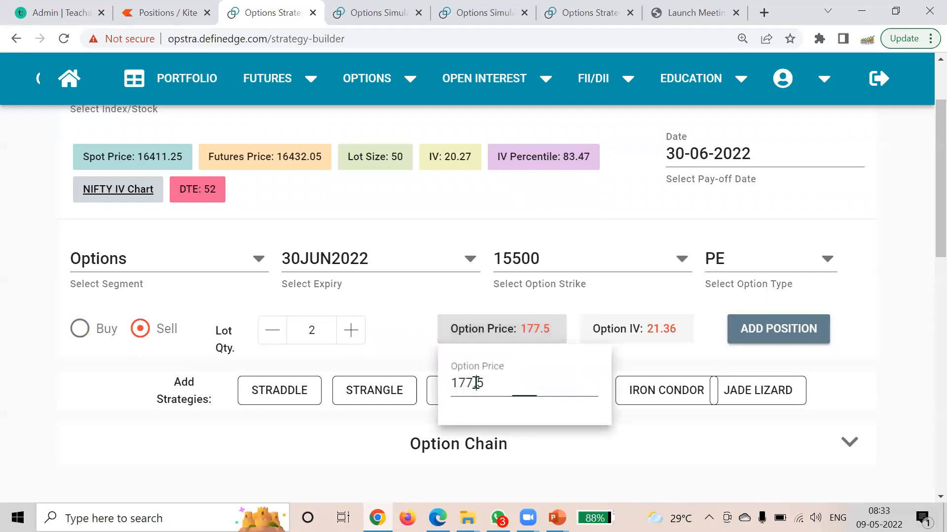
text(110.2)
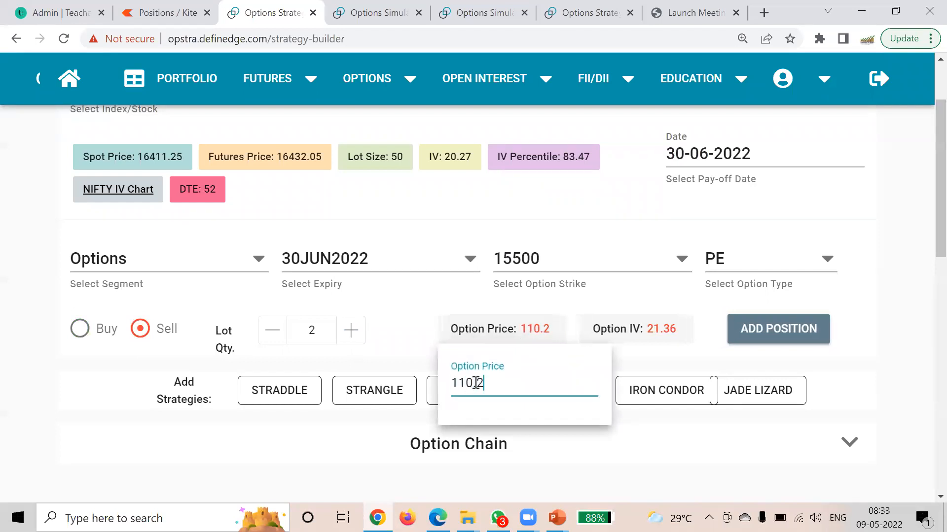
text(8)
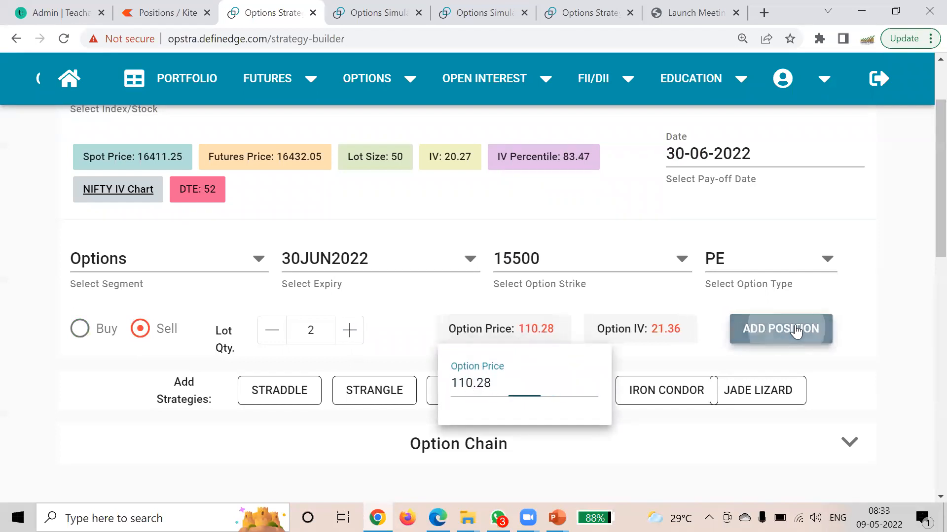
click(780, 329)
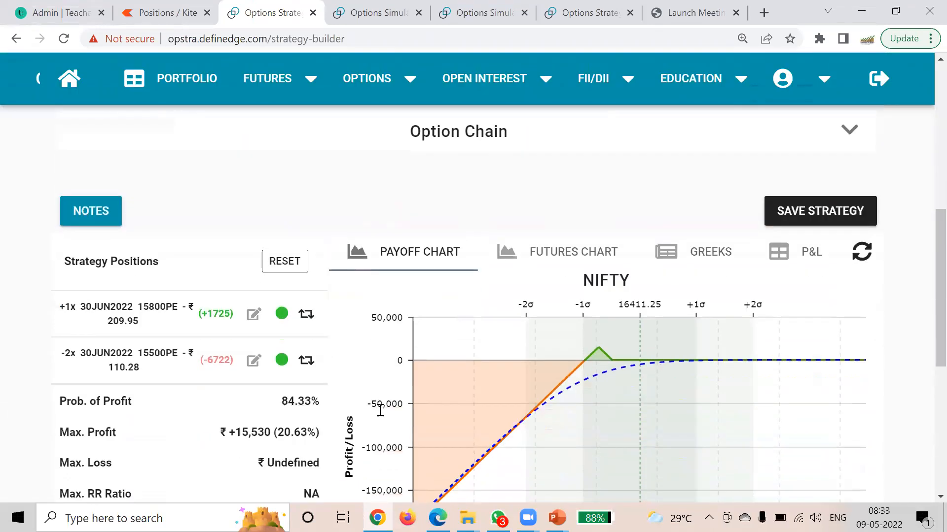
scroll(down, 3)
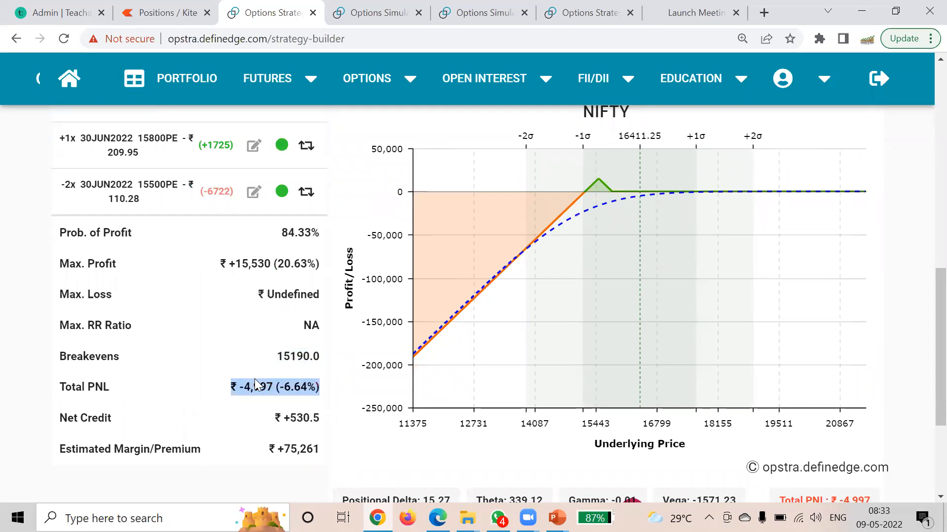
mouse_move(633, 181)
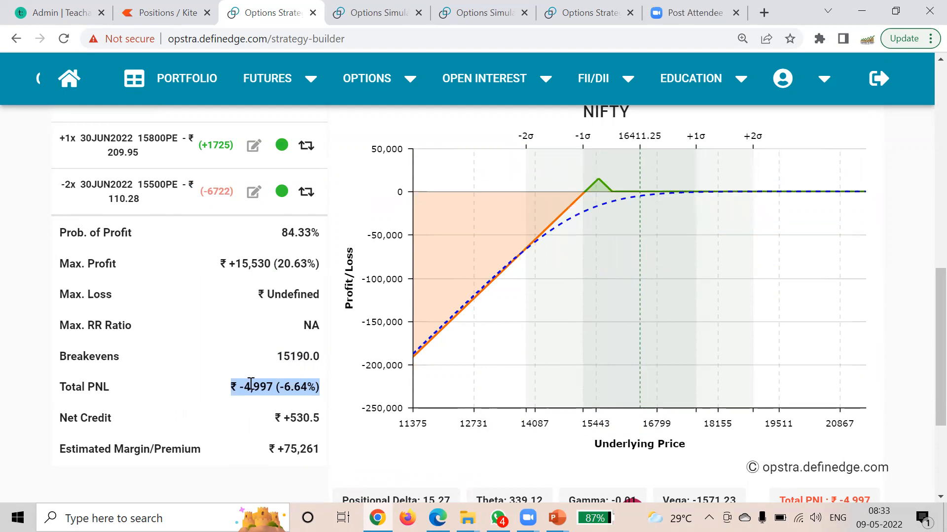
scroll(up, 3)
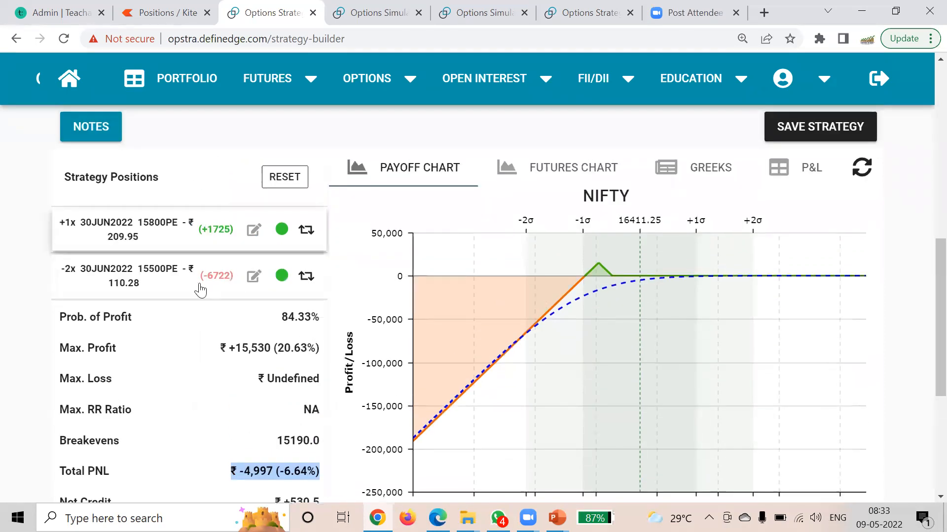
mouse_move(211, 235)
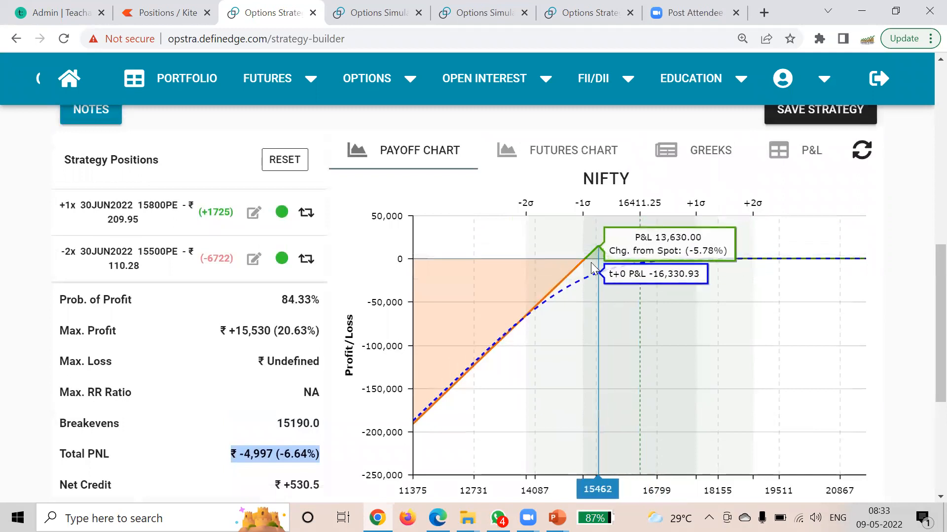
scroll(down, 3)
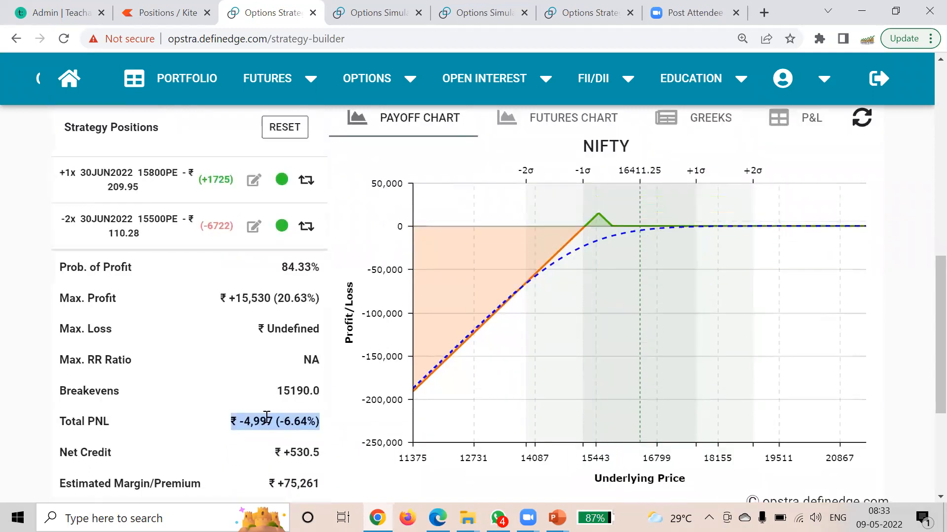
scroll(up, 3)
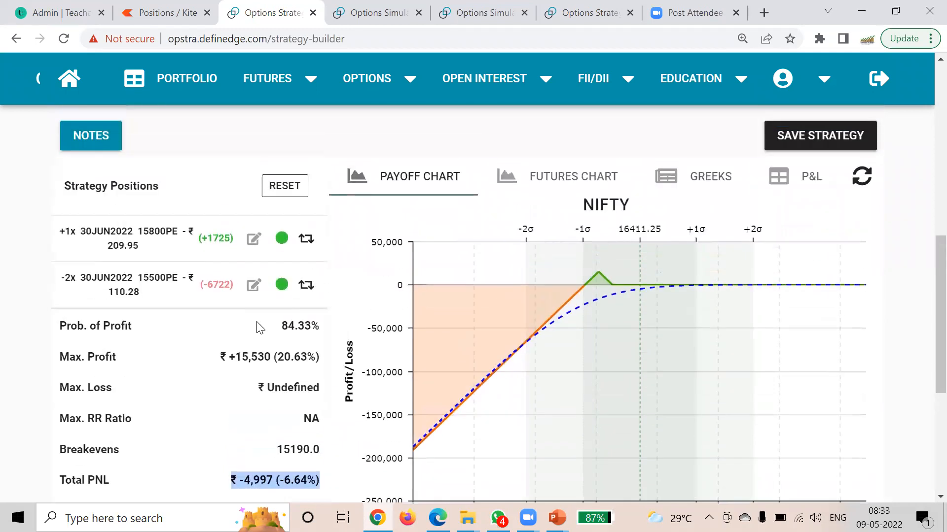
mouse_move(694, 290)
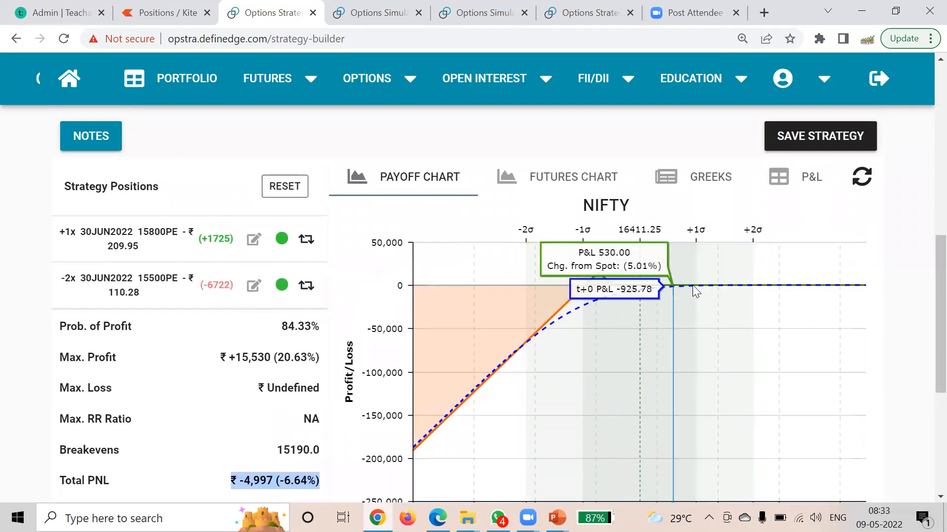
mouse_move(595, 284)
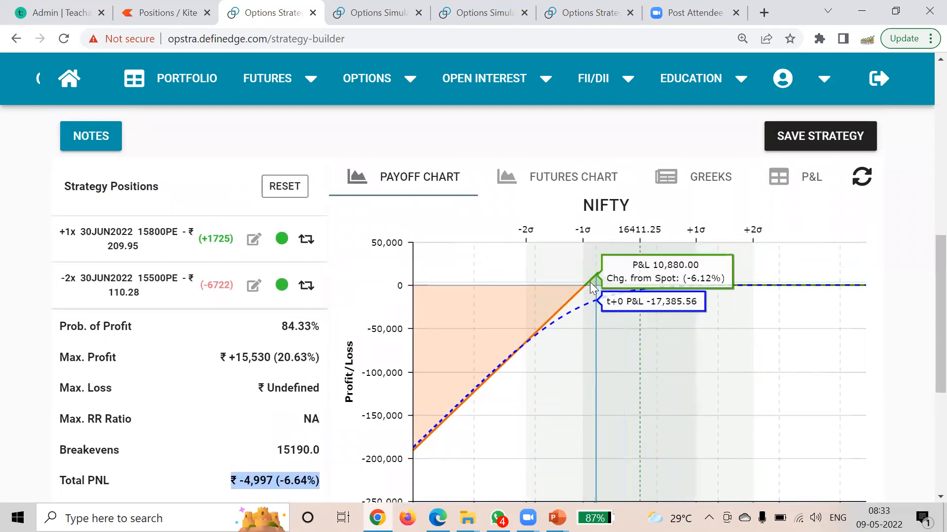
mouse_move(657, 278)
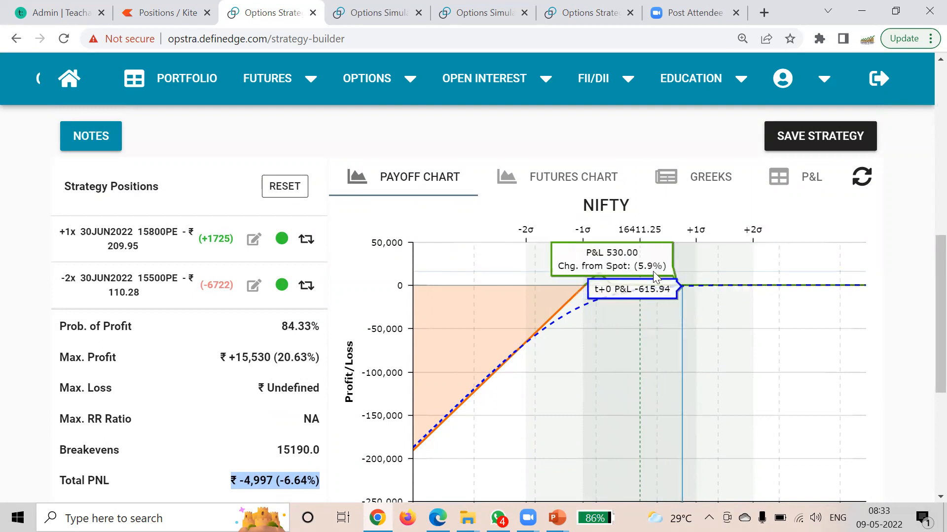
mouse_move(649, 284)
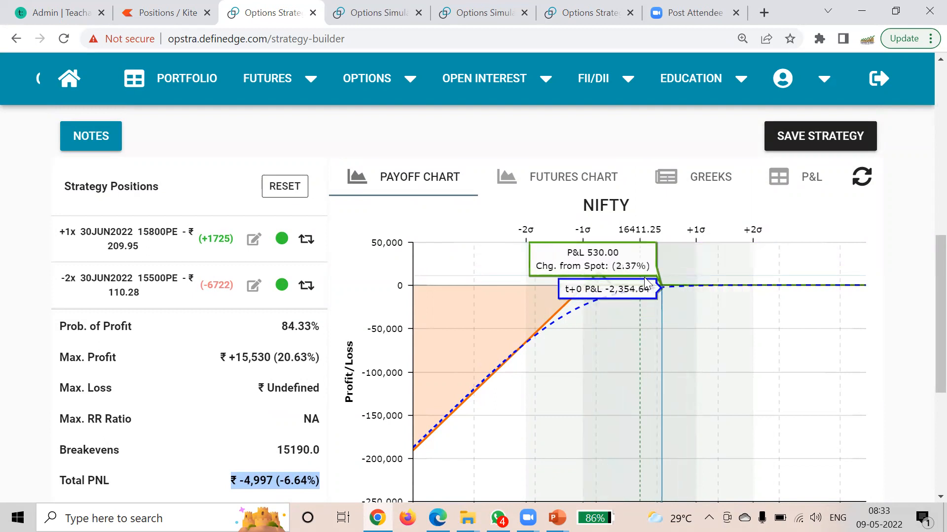
mouse_move(213, 336)
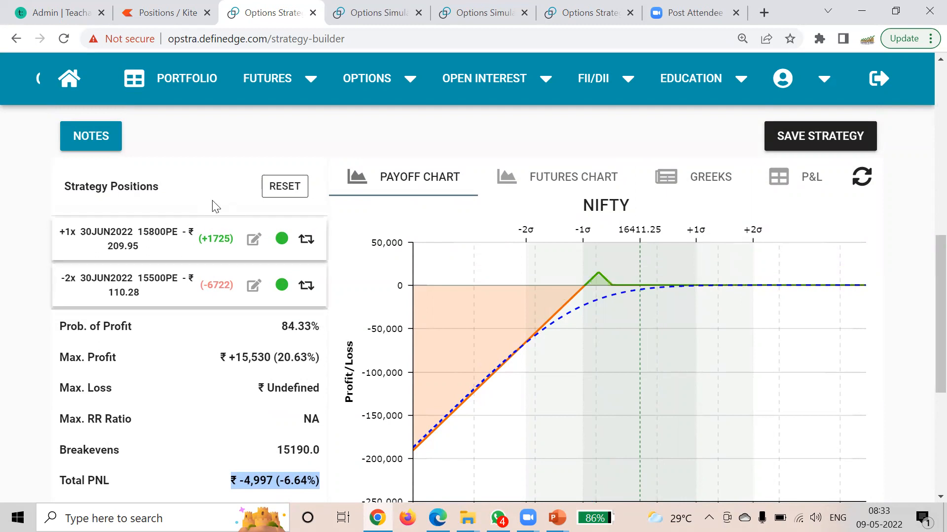
mouse_move(638, 284)
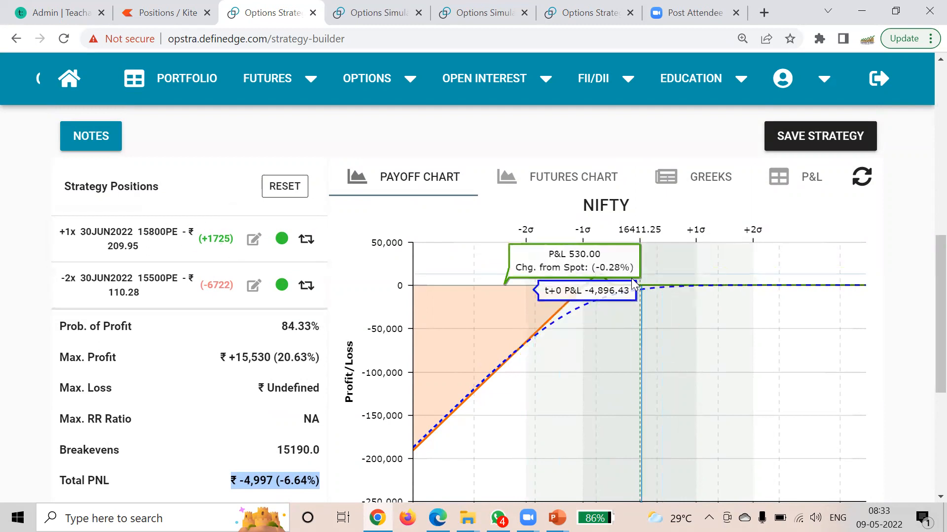
mouse_move(172, 272)
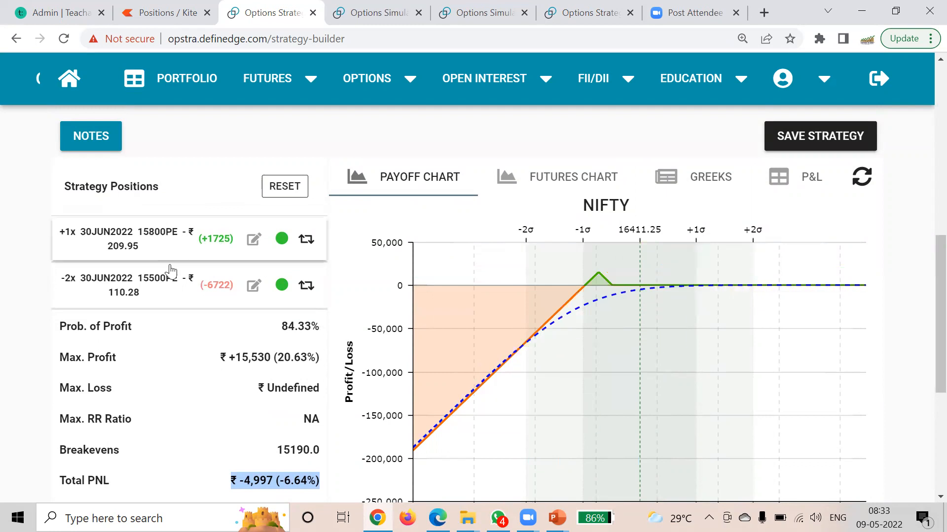
scroll(down, 3)
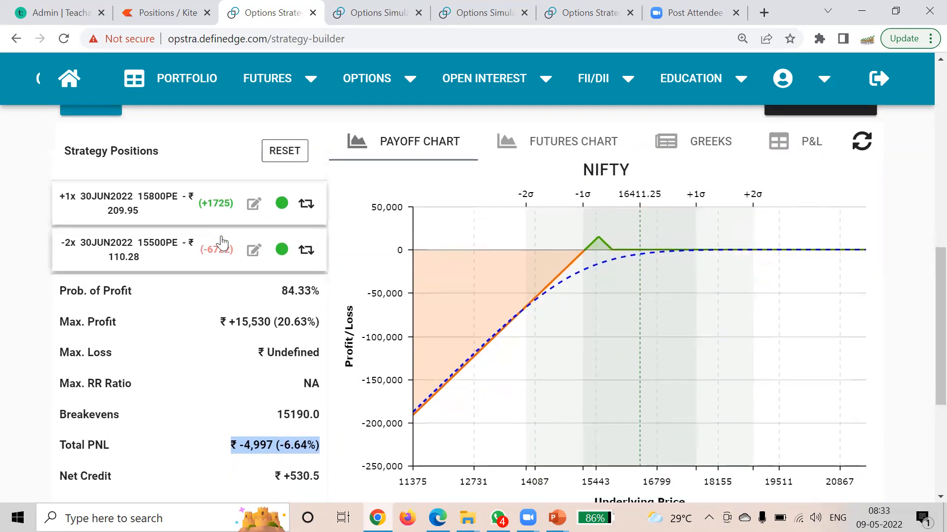
scroll(down, 3)
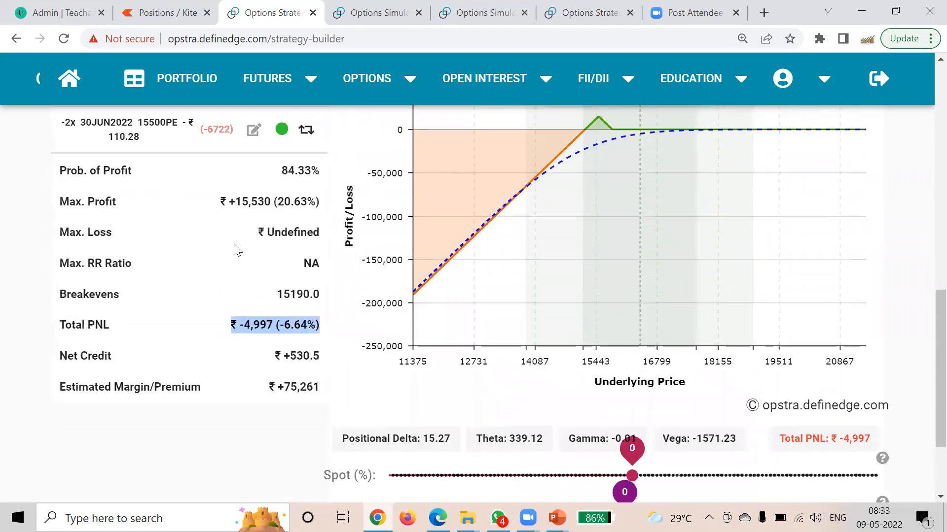
scroll(up, 3)
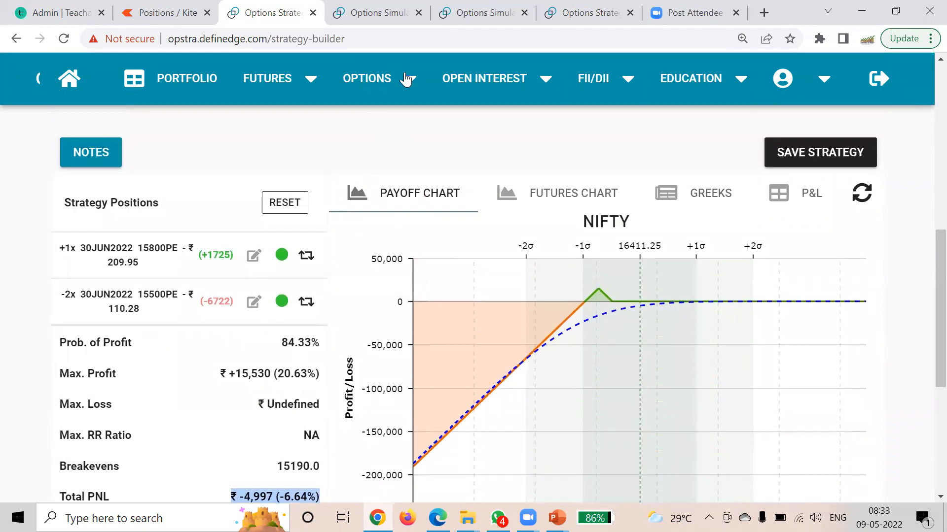
mouse_move(429, 102)
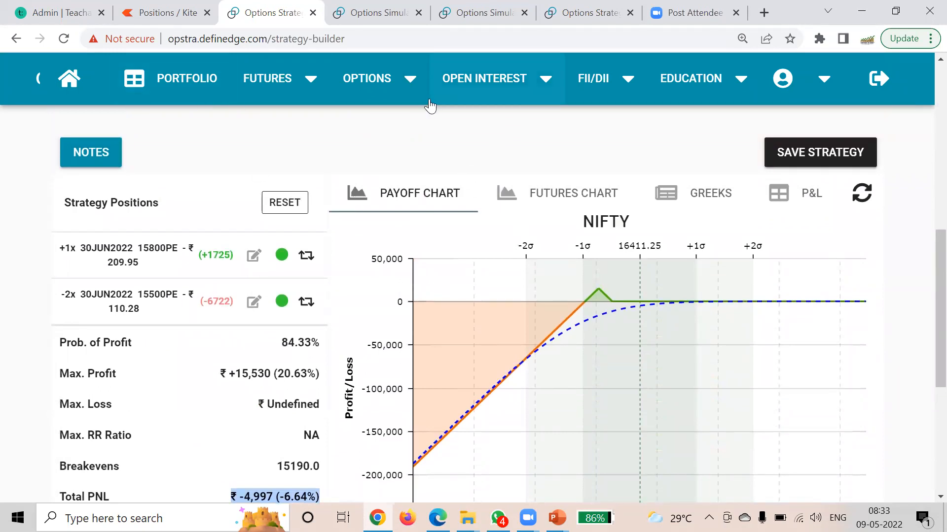
scroll(down, 3)
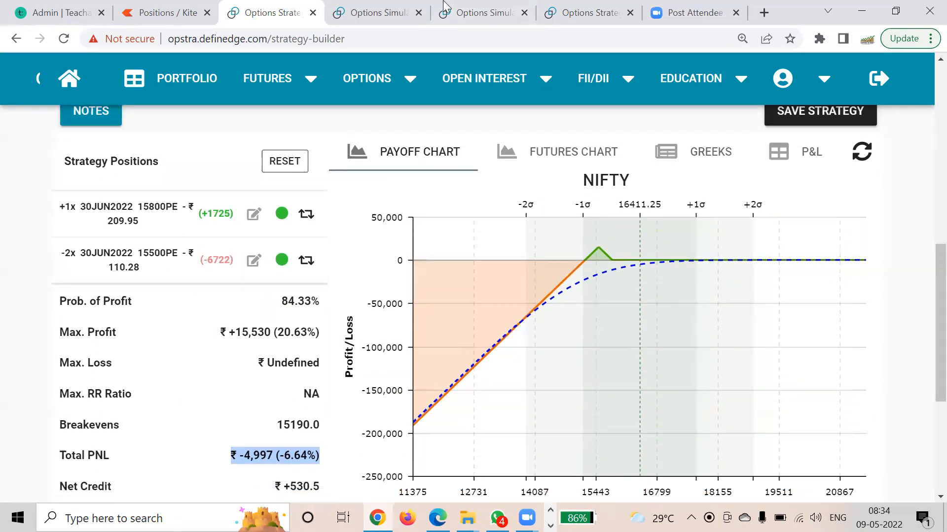
mouse_move(800, 35)
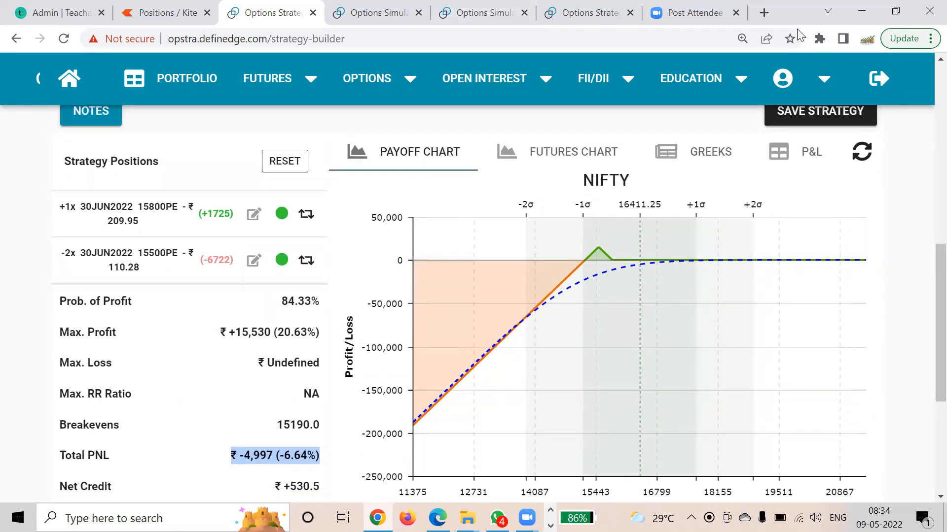